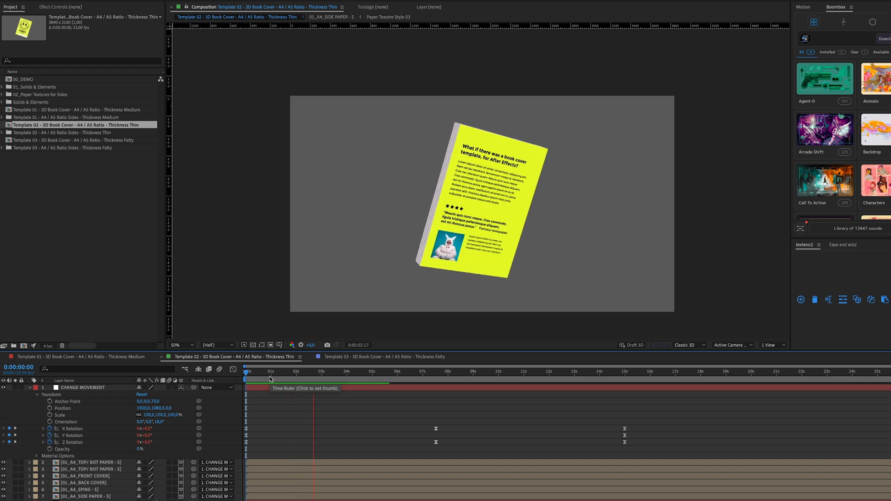
Review the Thin, Medium and Fatty templates, then edit the Medium template's 01_A4_FRONT COVER precomp
{"action": "left_click", "coordinate": [74, 110]}
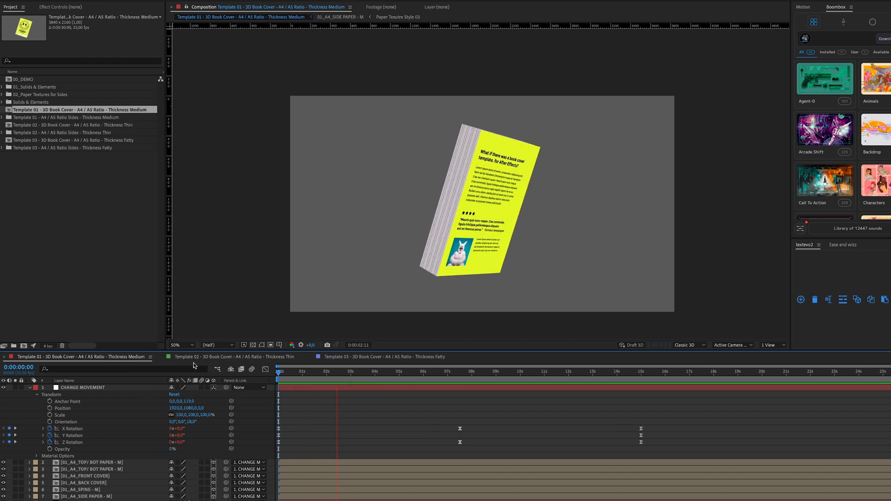
{"action": "left_click", "coordinate": [380, 356]}
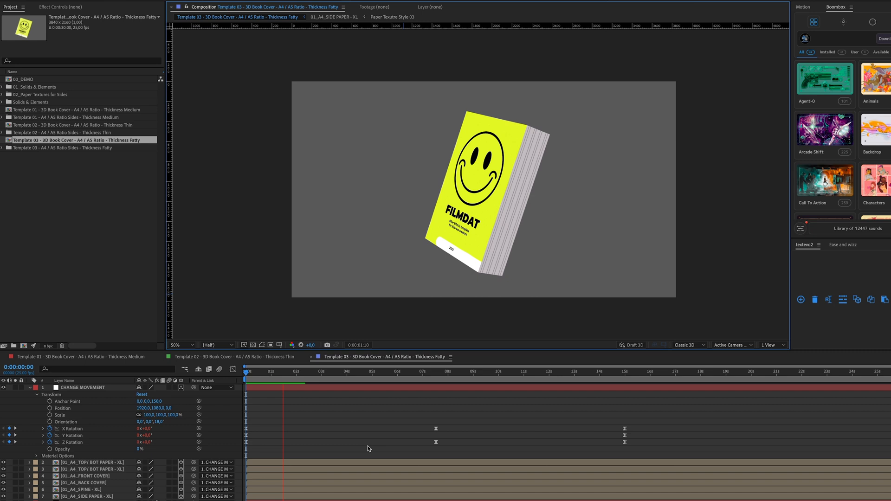
{"action": "left_click", "coordinate": [335, 371]}
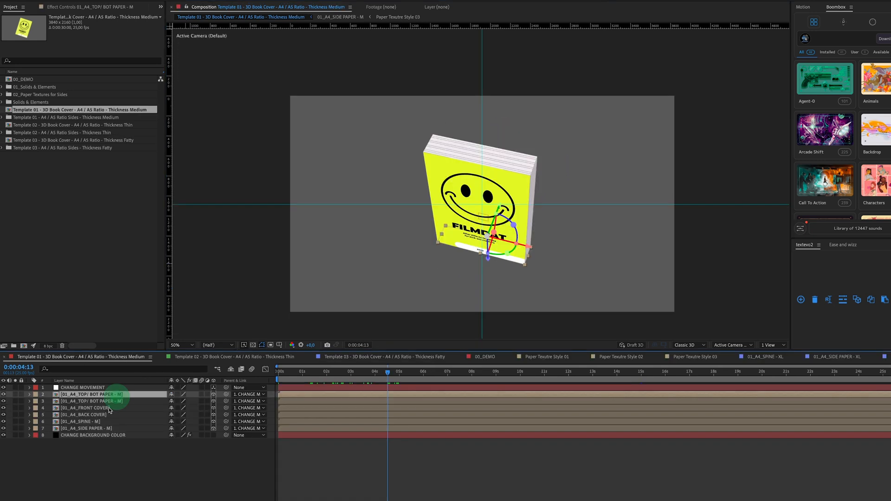
{"action": "left_click", "coordinate": [85, 414]}
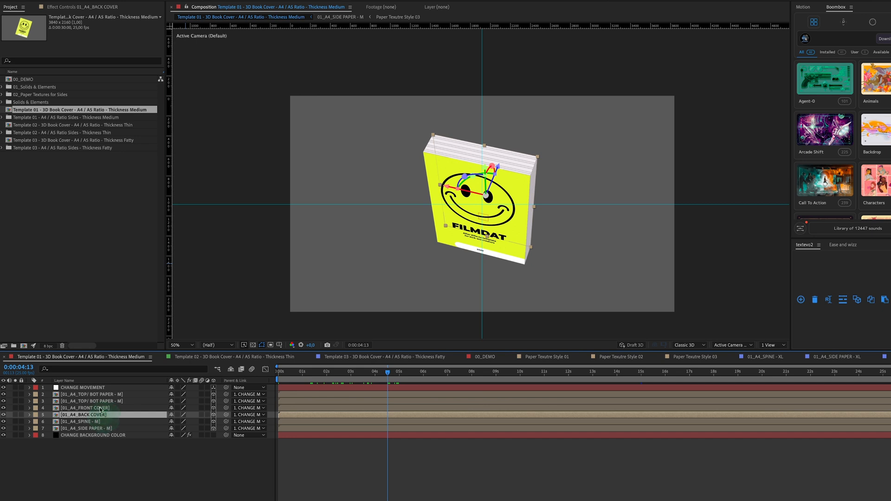
{"action": "double_click", "coordinate": [86, 409]}
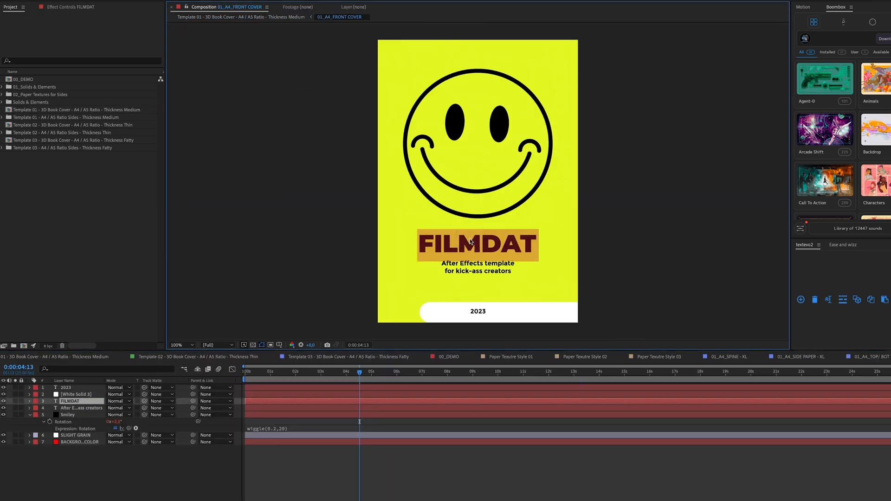